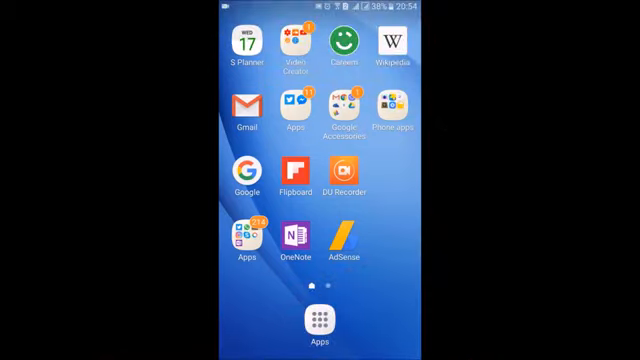
Step: Launch Chrome from the Google apps folder on the home screen
{"action": "left_click", "coordinate": [348, 110]}
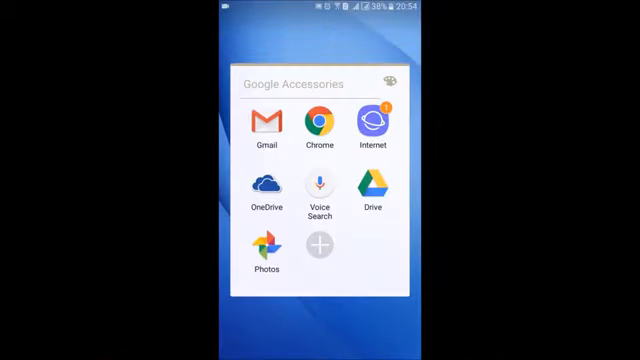
{"action": "left_click", "coordinate": [318, 130]}
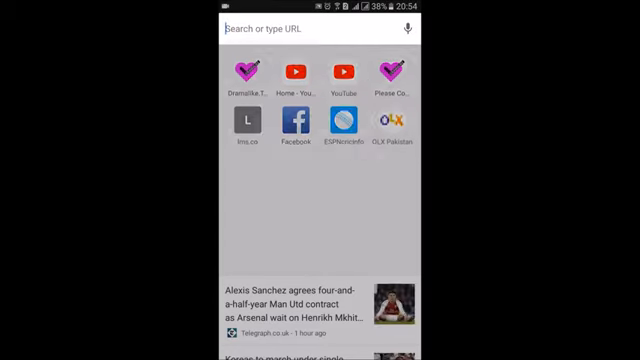
Step: Load youtube.com to reach the YouTube mobile home page
{"action": "type", "text": "youtube.com"}
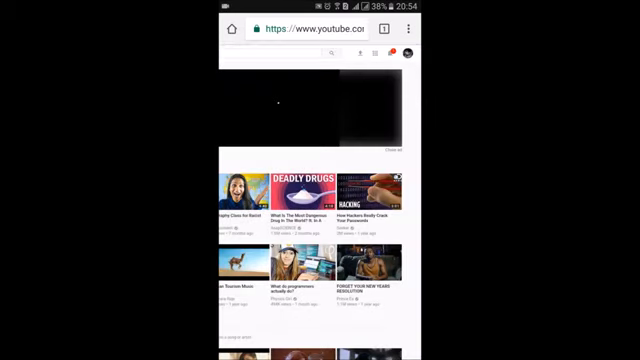
Step: Switch YouTube to the desktop site layout with the side section menu
{"action": "left_click", "coordinate": [422, 52]}
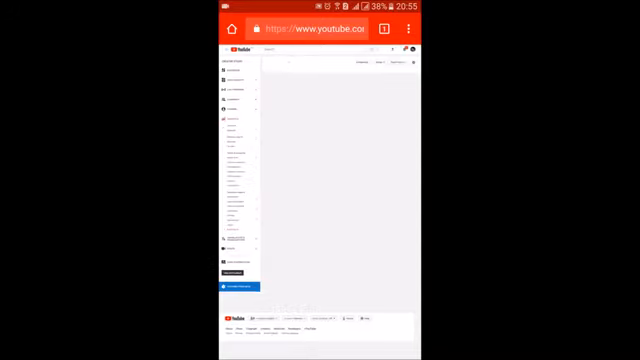
{"action": "scroll", "scroll_direction": "down", "scroll_amount": 3}
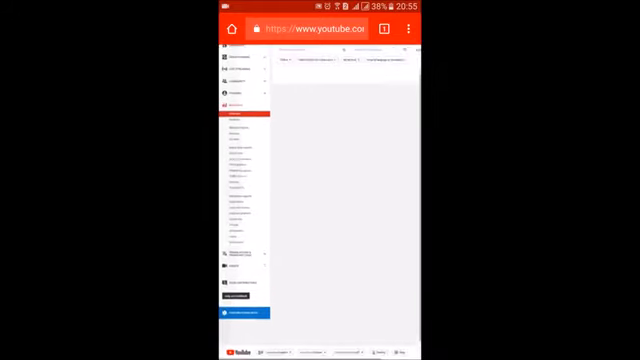